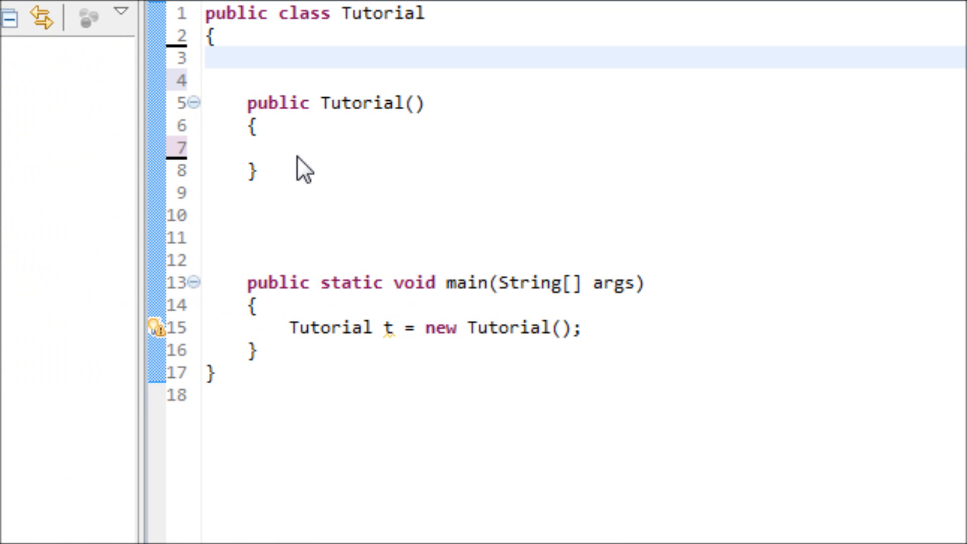
{"action": "mouse_move", "coordinate": [314, 165]}
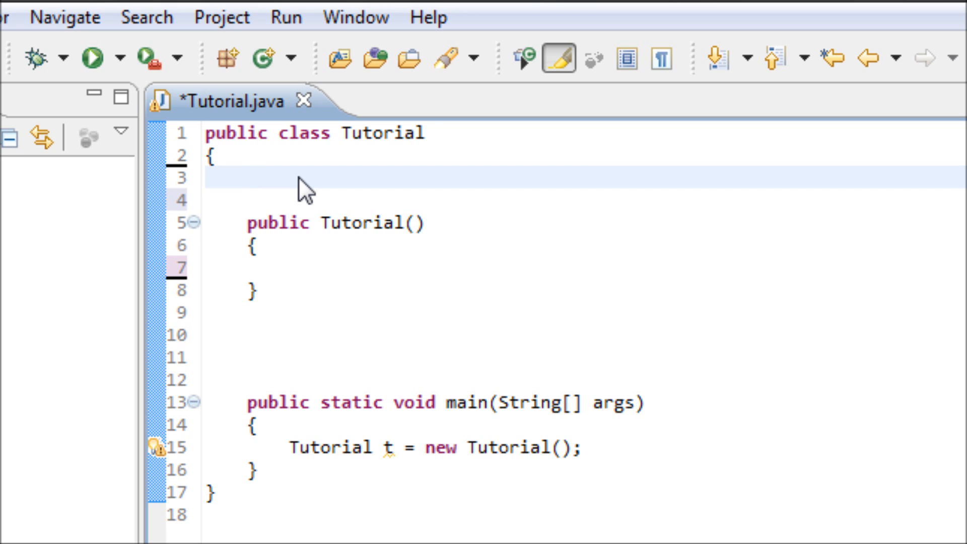
Declare the field 'Thread th = new Thread();' on line 3 of Tutorial.
{"action": "type", "text": "Thread th"}
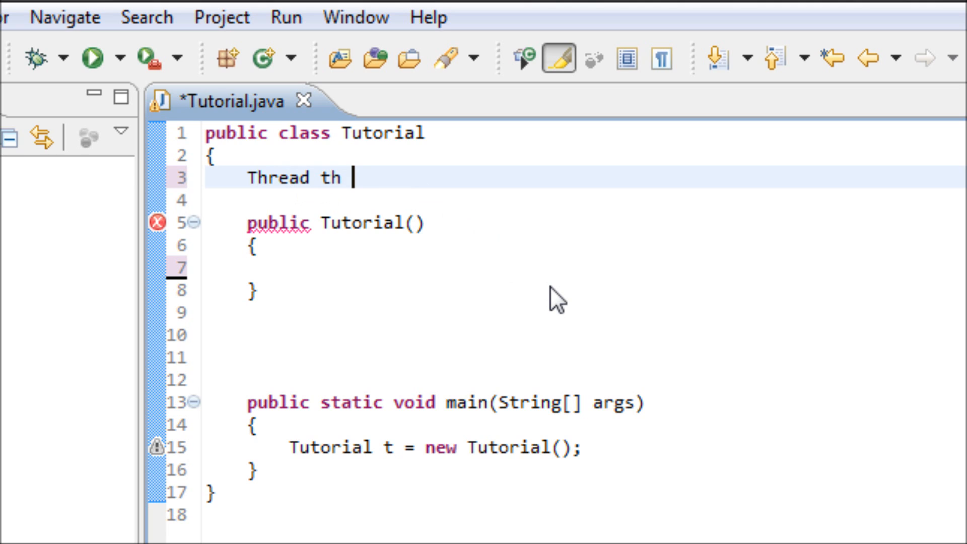
{"action": "type", "text": "= new"}
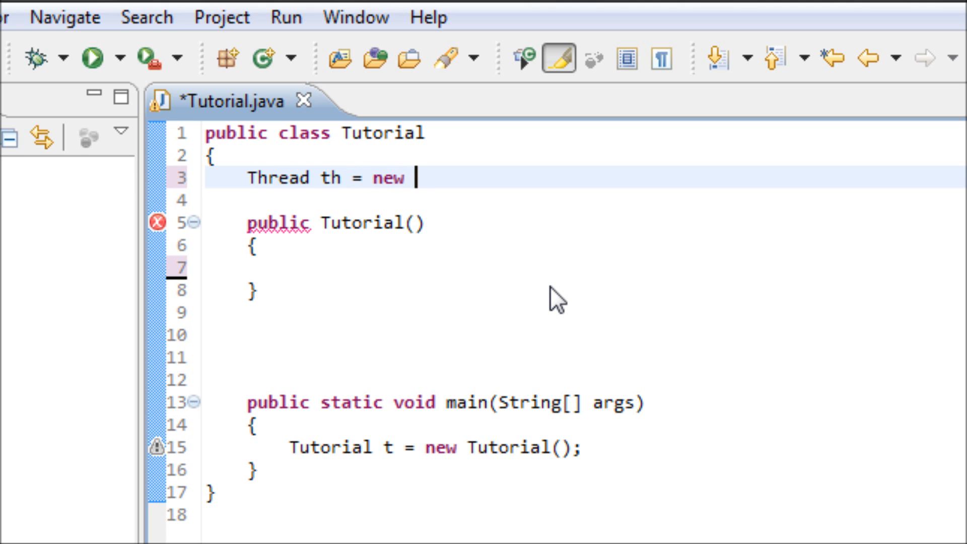
{"action": "type", "text": "Thread"}
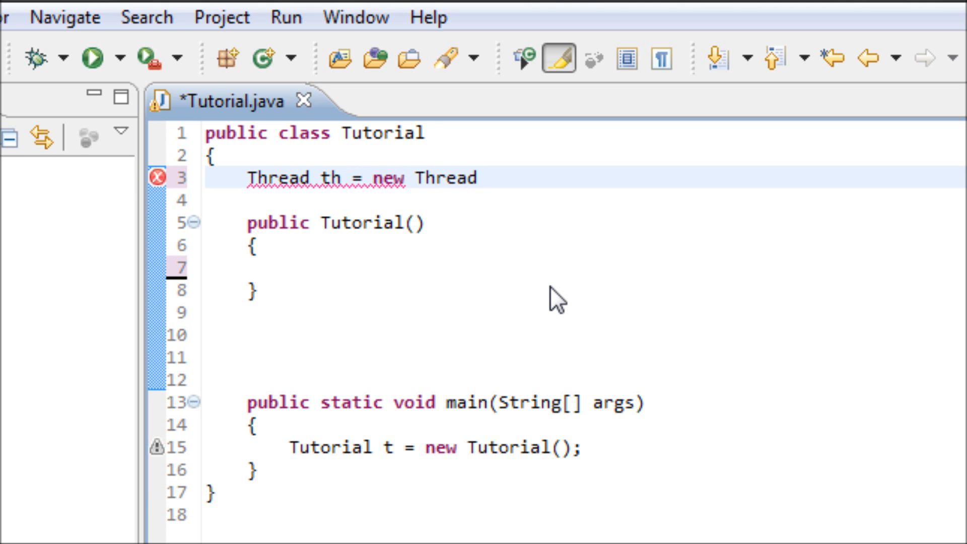
{"action": "type", "text": "();"}
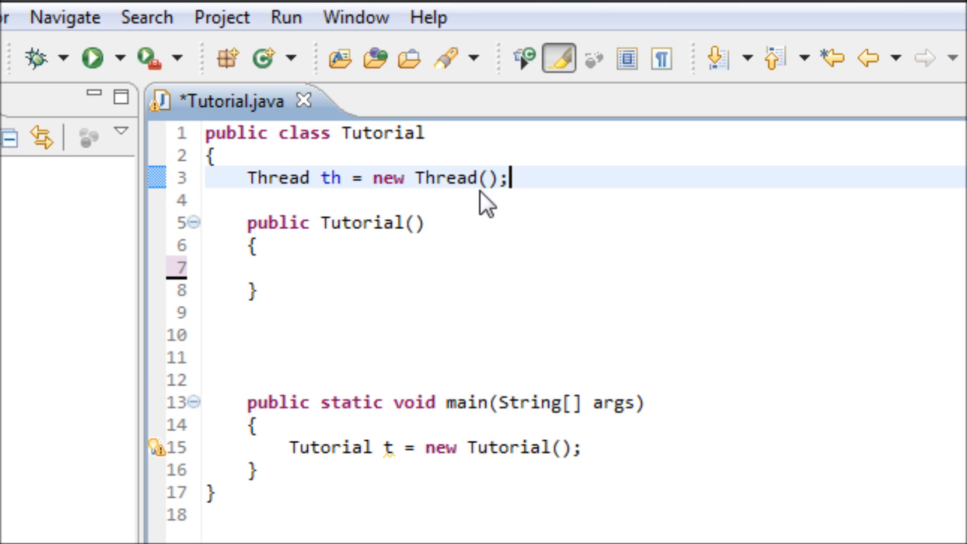
{"action": "mouse_move", "coordinate": [314, 277]}
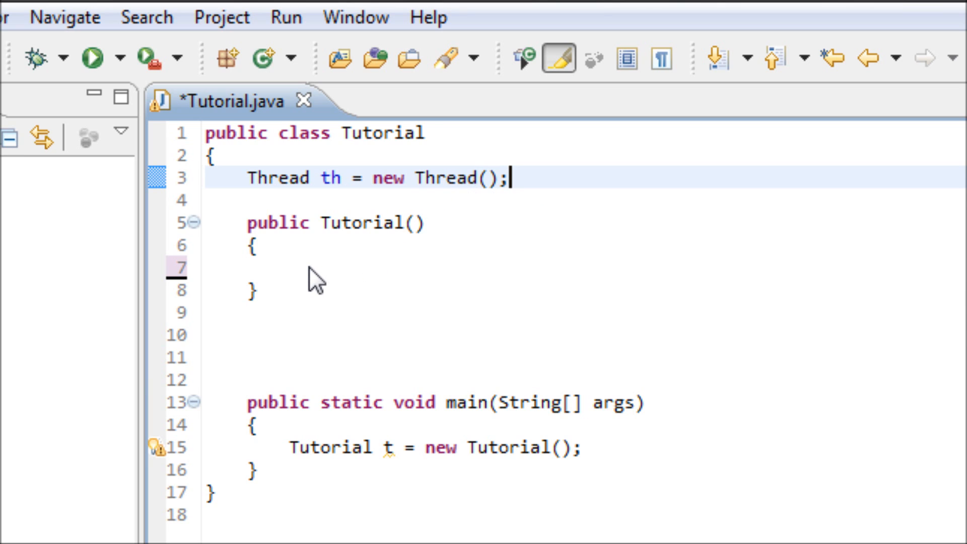
Add an empty try block inside the Tutorial constructor.
{"action": "left_click", "coordinate": [284, 267]}
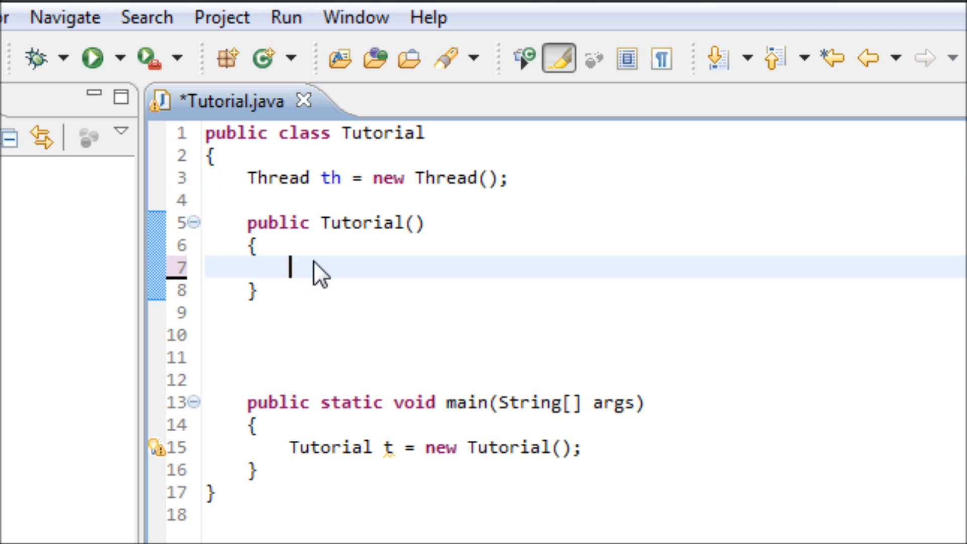
{"action": "type", "text": "try"}
{"action": "type", "text": "{"}
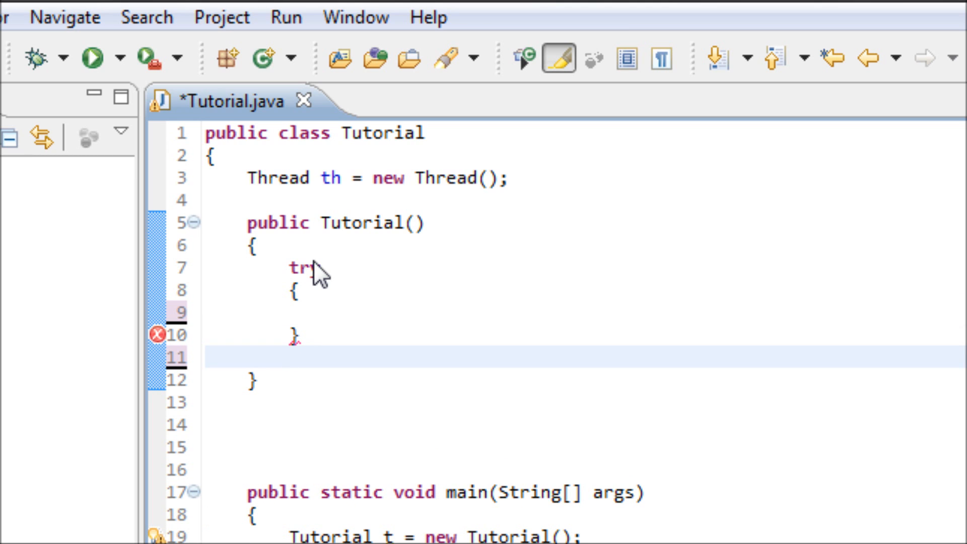
Add a catch (Exception e) block that prints "Error." with System.out.println.
{"action": "type", "text": "catch"}
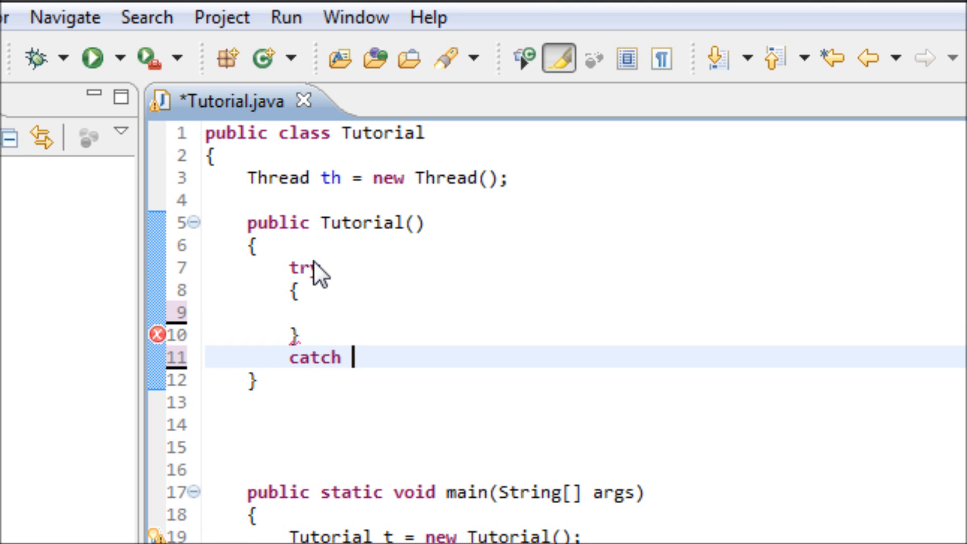
{"action": "type", "text": "("}
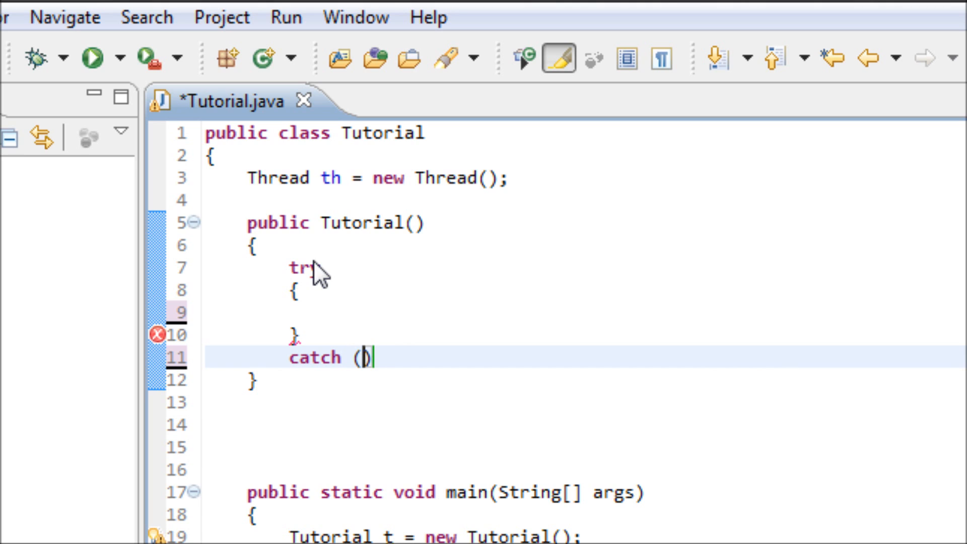
{"action": "type", "text": "Except"}
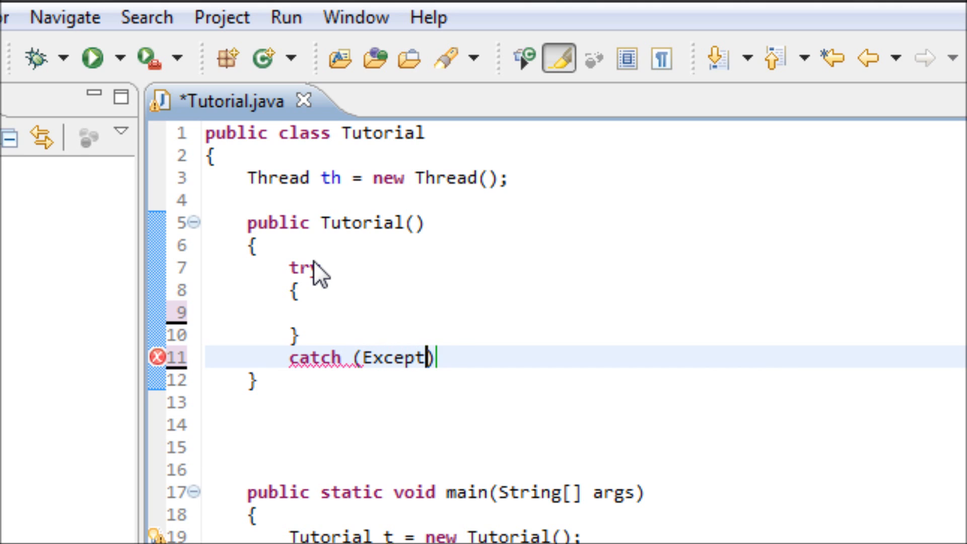
{"action": "type", "text": "ion"}
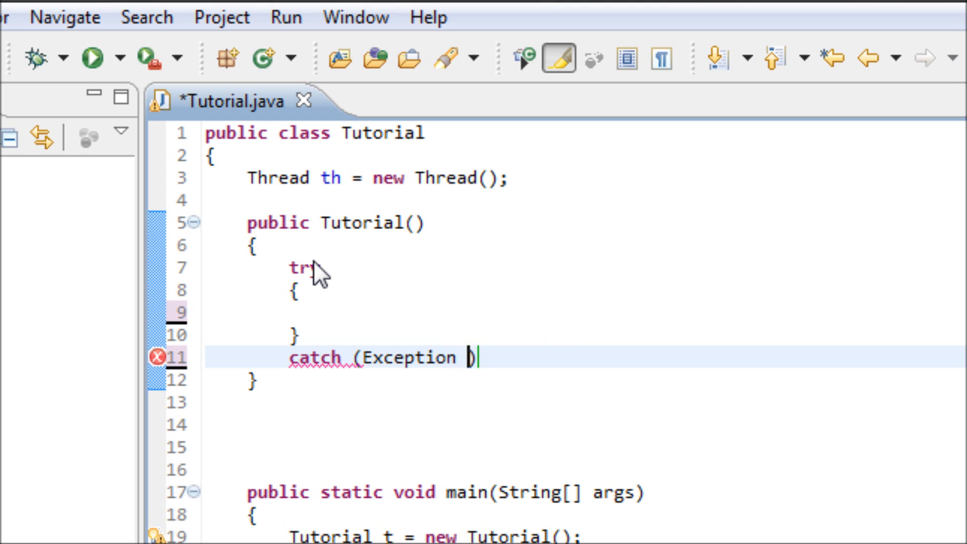
{"action": "type", "text": "e"}
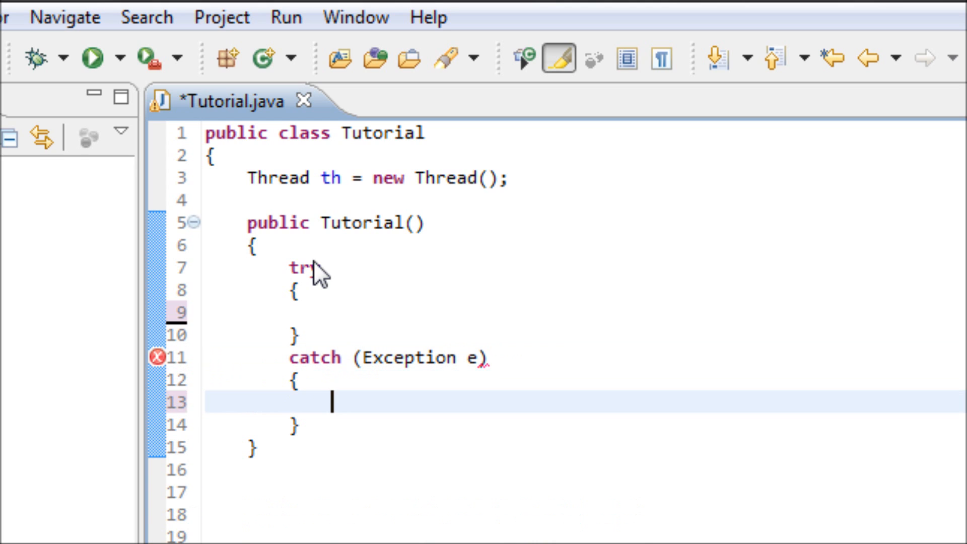
{"action": "type", "text": "Sys"}
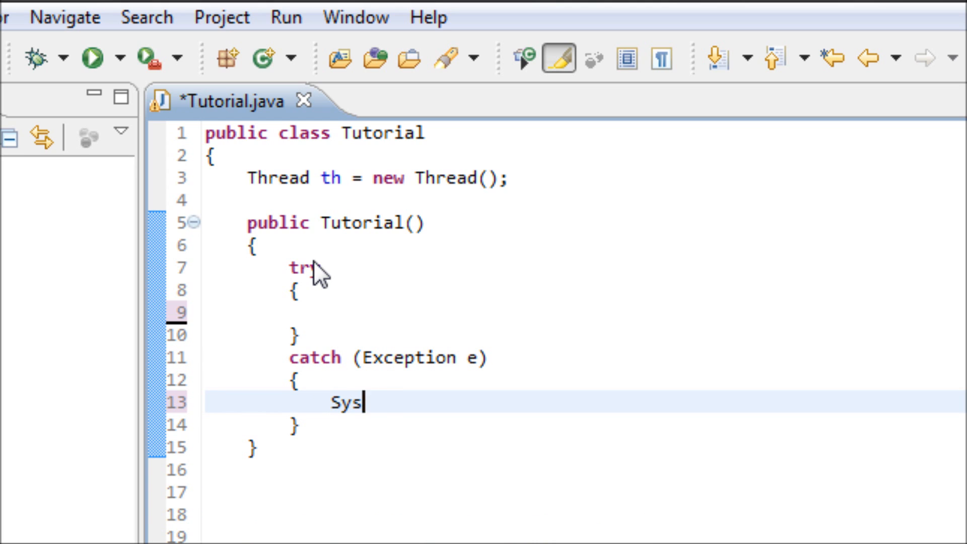
{"action": "type", "text": "tem.out.p"}
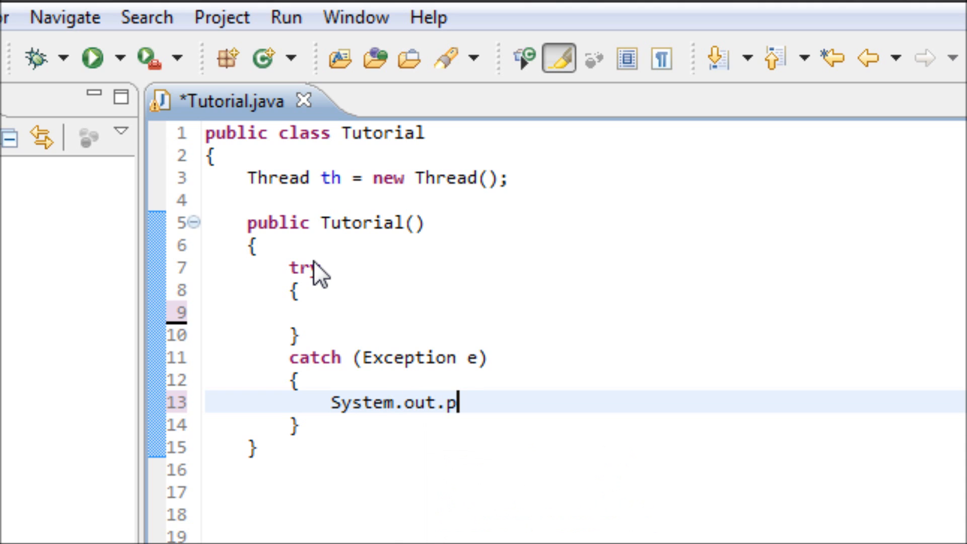
{"action": "type", "text": "rintl"}
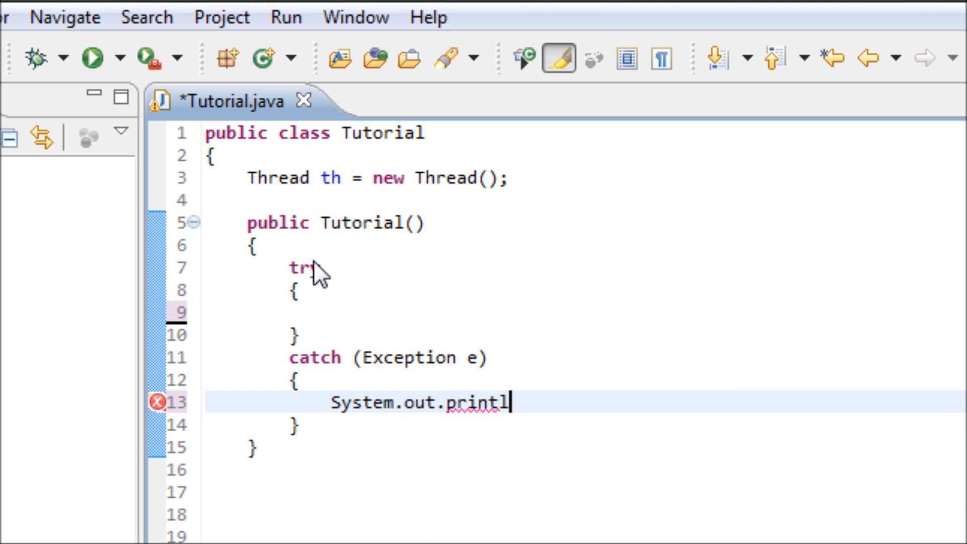
{"action": "type", "text": "n()"}
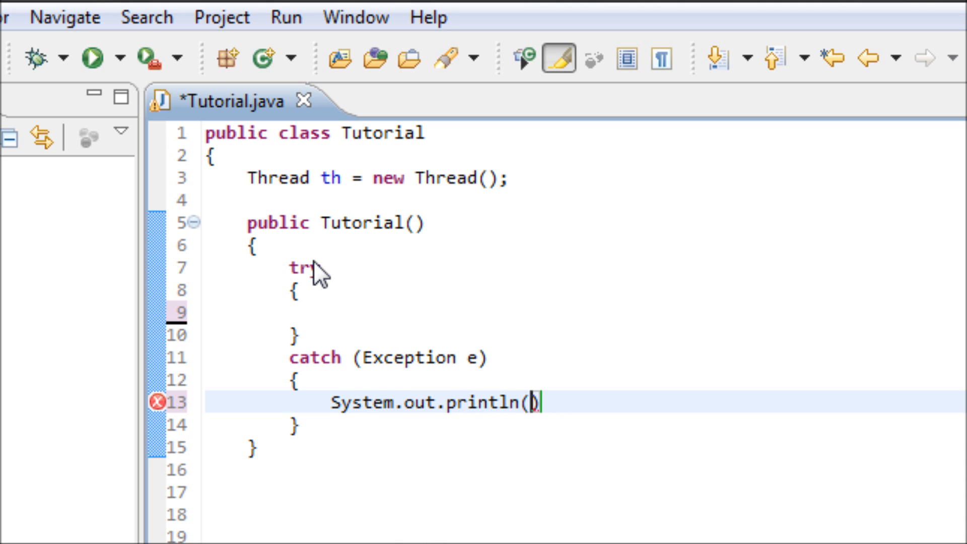
{"action": "type", "text": "\"Error\""}
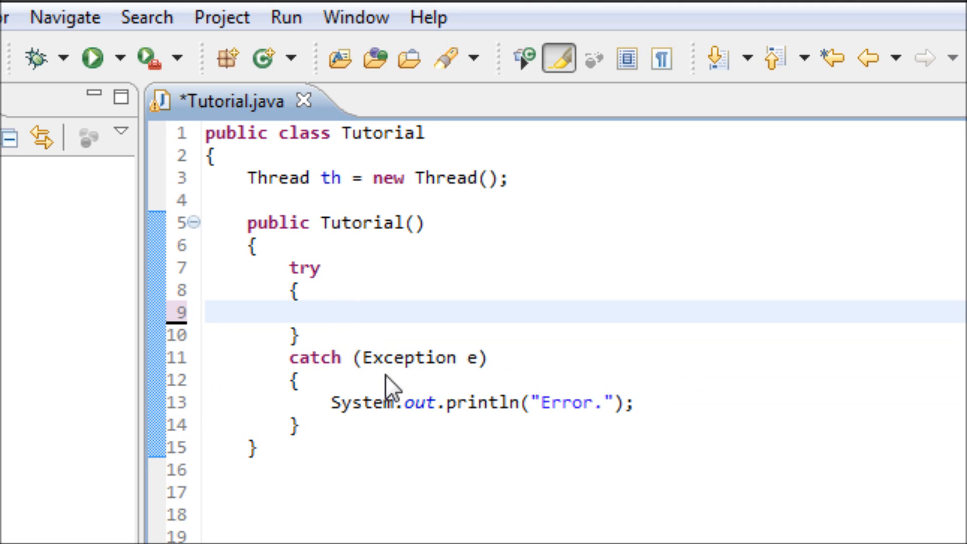
{"action": "mouse_move", "coordinate": [357, 326]}
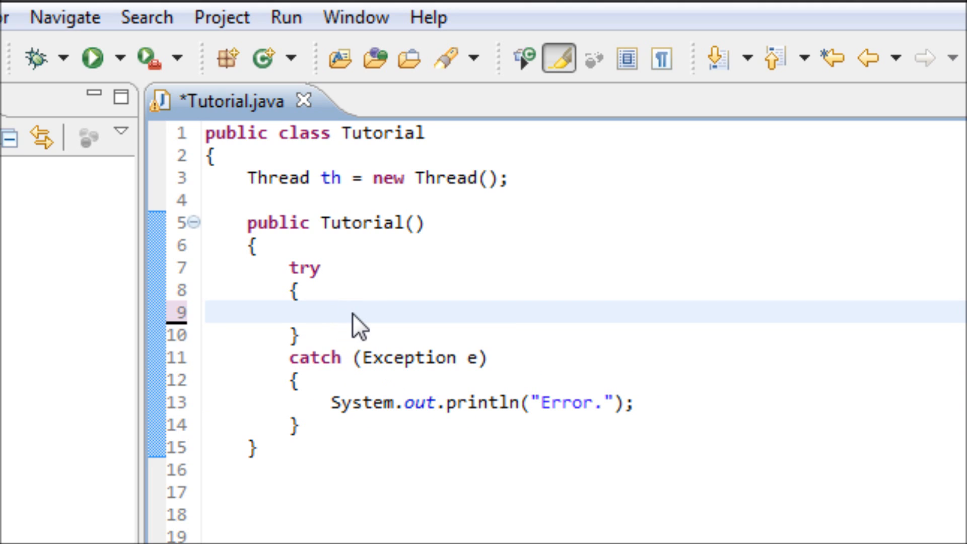
Type the keyword 'for' on the empty line inside the try block.
{"action": "left_click", "coordinate": [331, 311]}
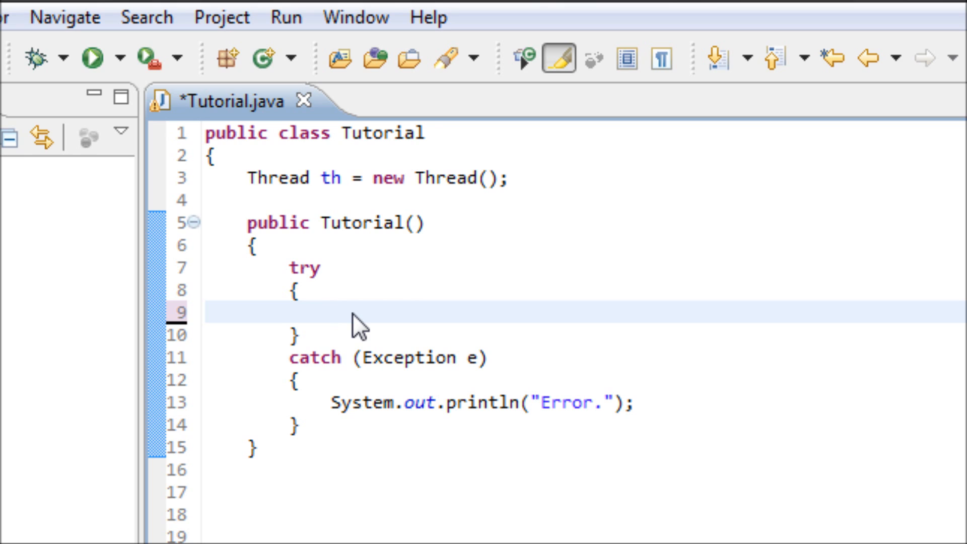
{"action": "type", "text": "for"}
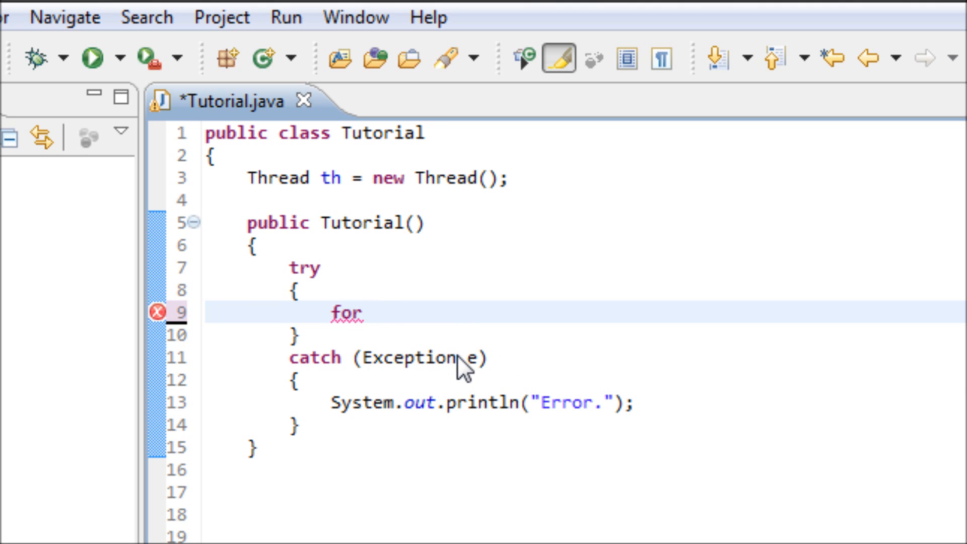
Complete the loop header 'for (int i = 0; i <= 10; i++)' with empty braces.
{"action": "type", "text": "("}
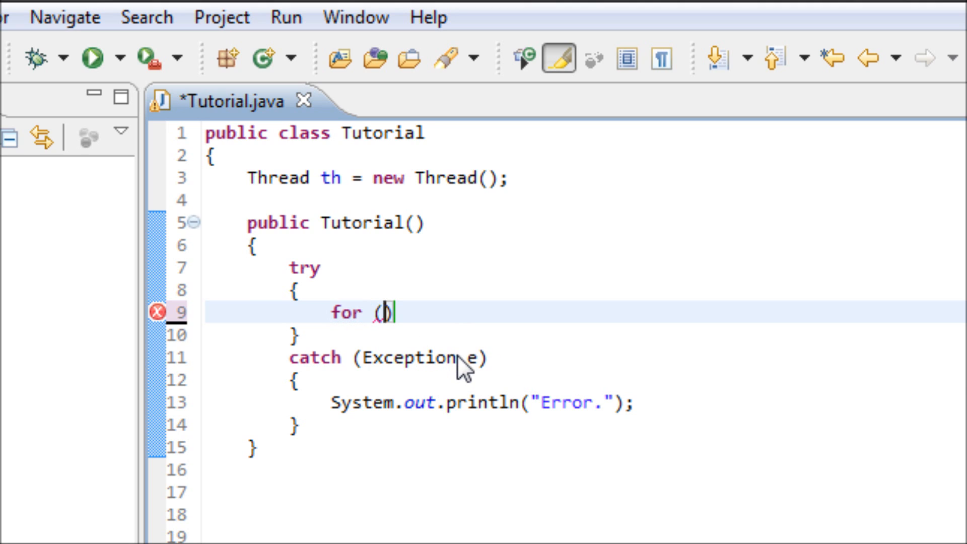
{"action": "type", "text": "int i"}
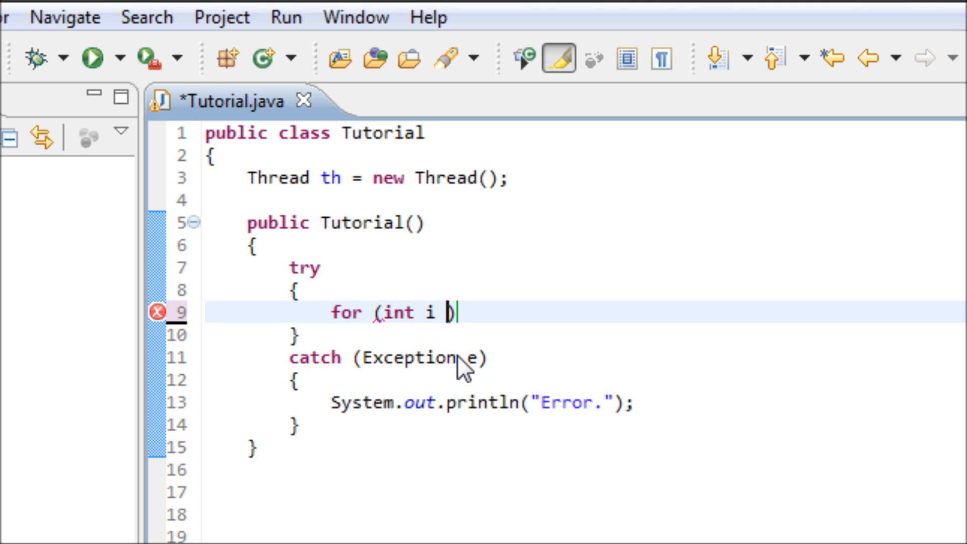
{"action": "type", "text": "= 01"}
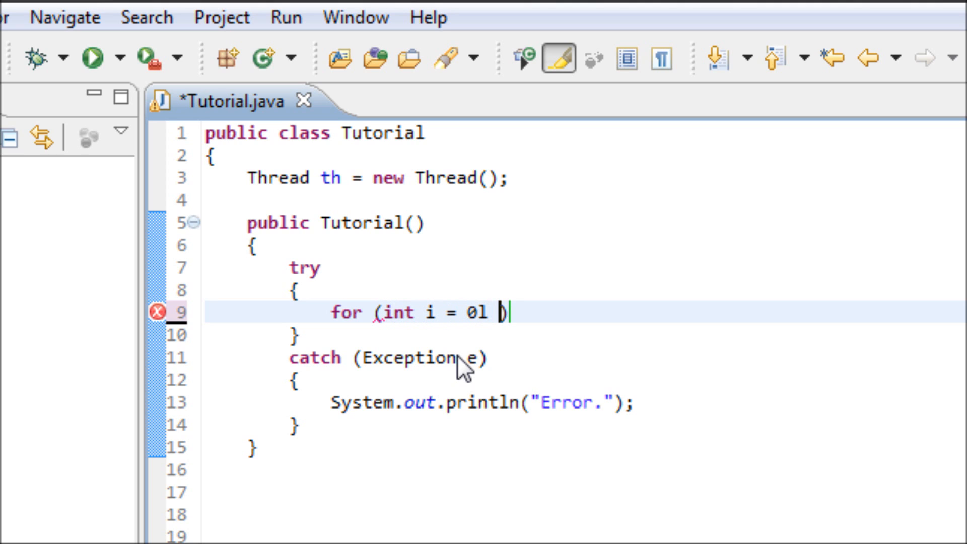
{"action": "type", "text": "; i"}
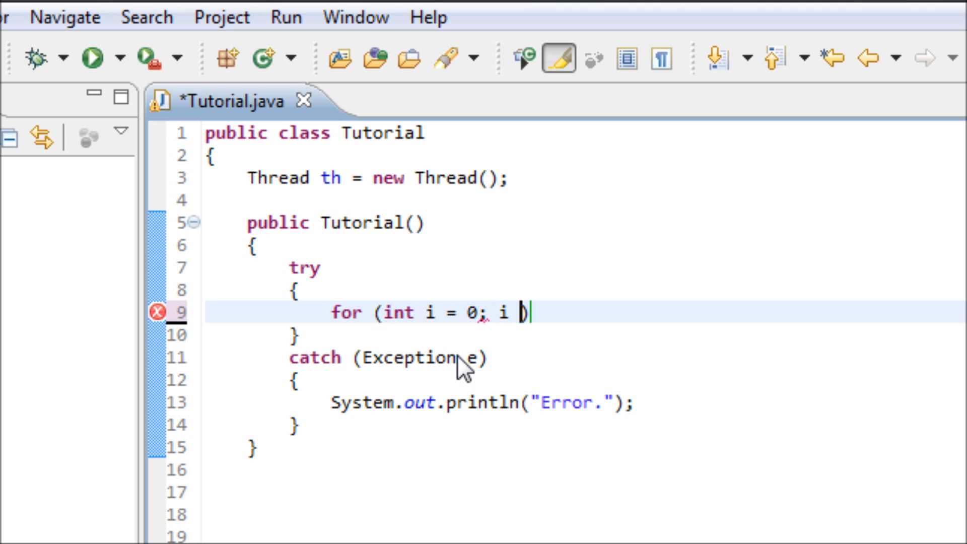
{"action": "type", "text": "<= 10)"}
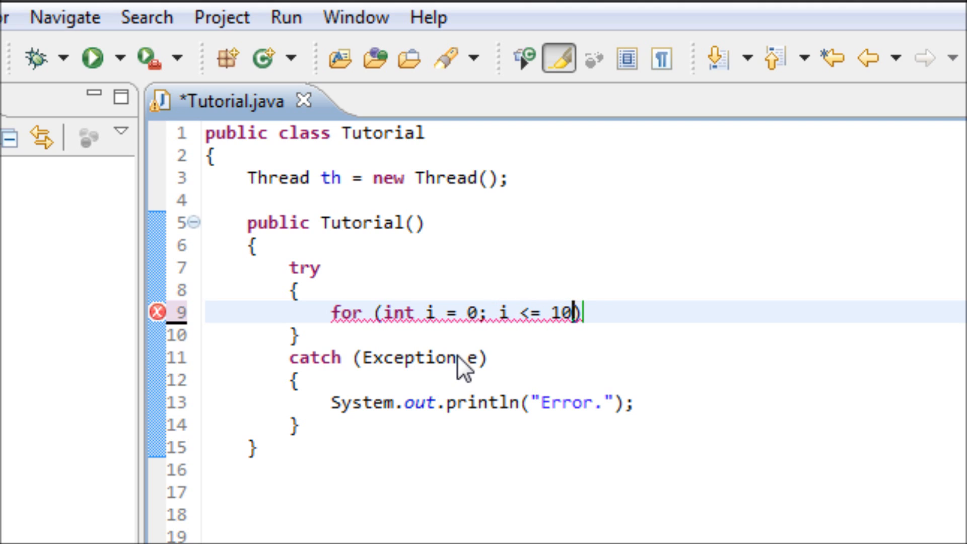
{"action": "type", "text": "; i++"}
{"action": "type", "text": "{"}
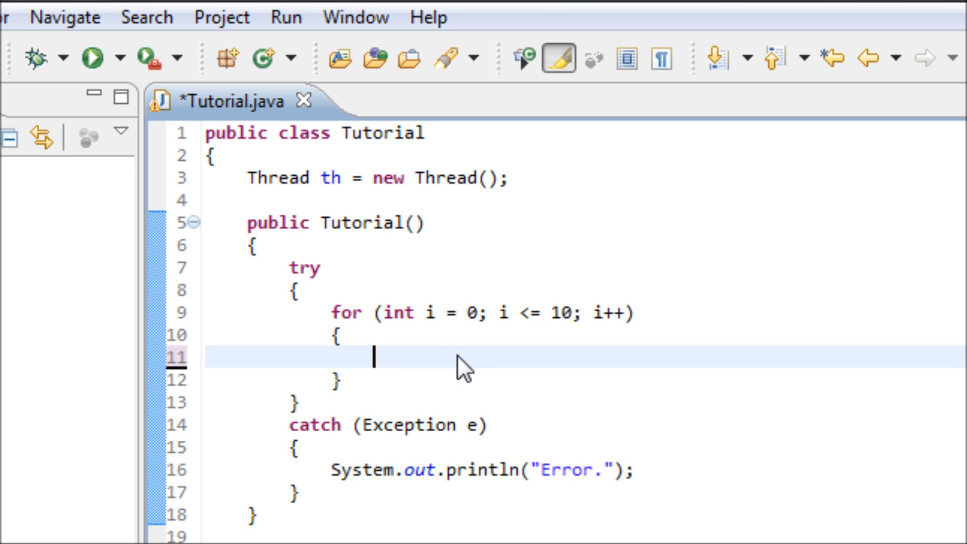
Add System.out.println("HI"); inside the for loop body.
{"action": "type", "text": "System"}
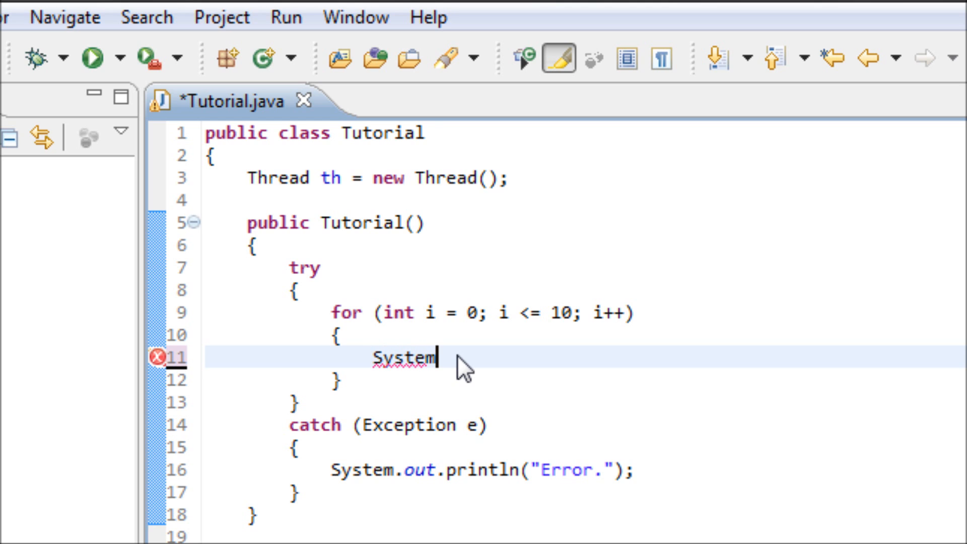
{"action": "type", "text": ".out.prin"}
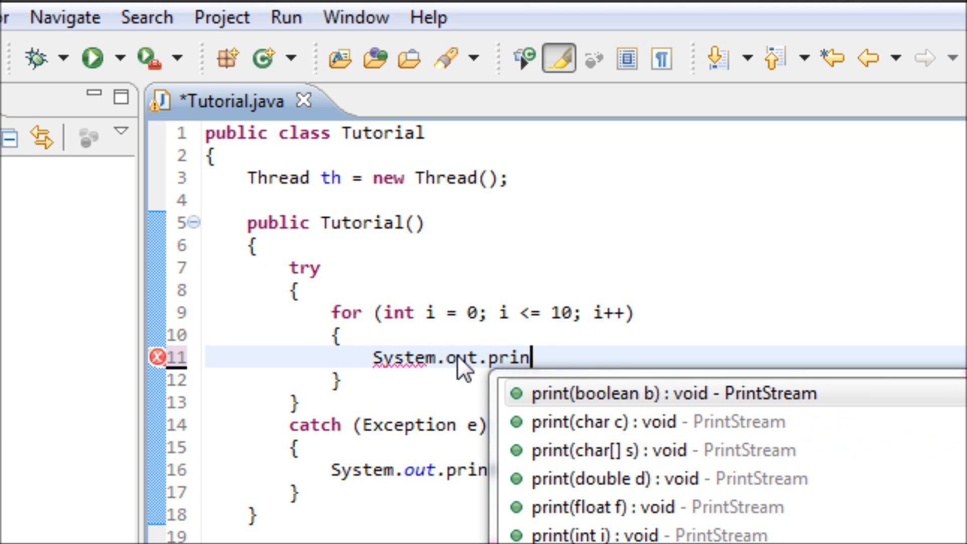
{"action": "type", "text": "ln(\"HI\""}
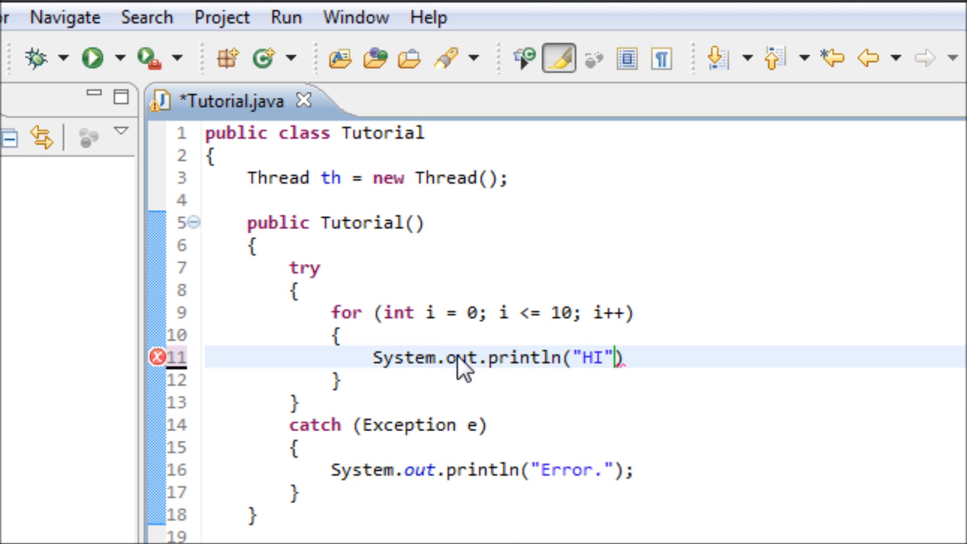
{"action": "type", "text": ";"}
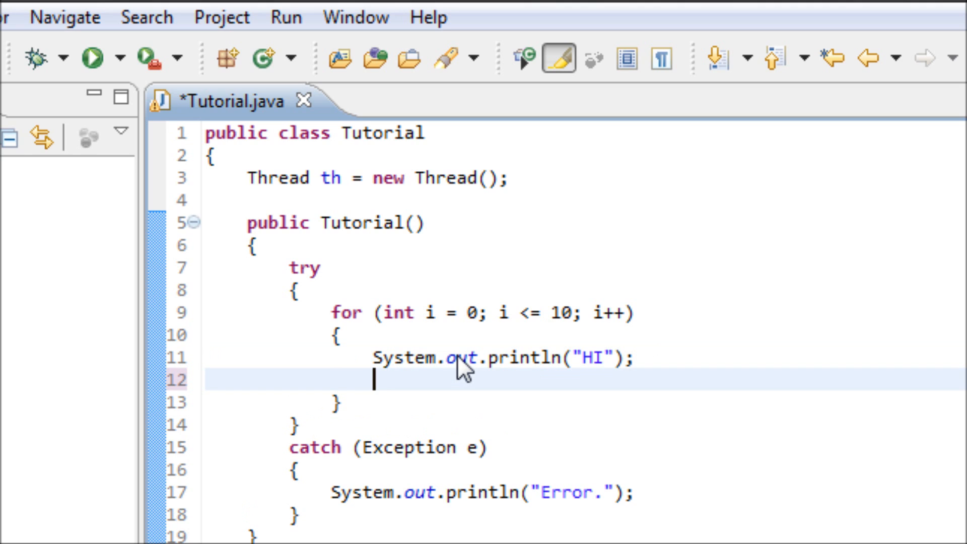
{"action": "mouse_move", "coordinate": [333, 195]}
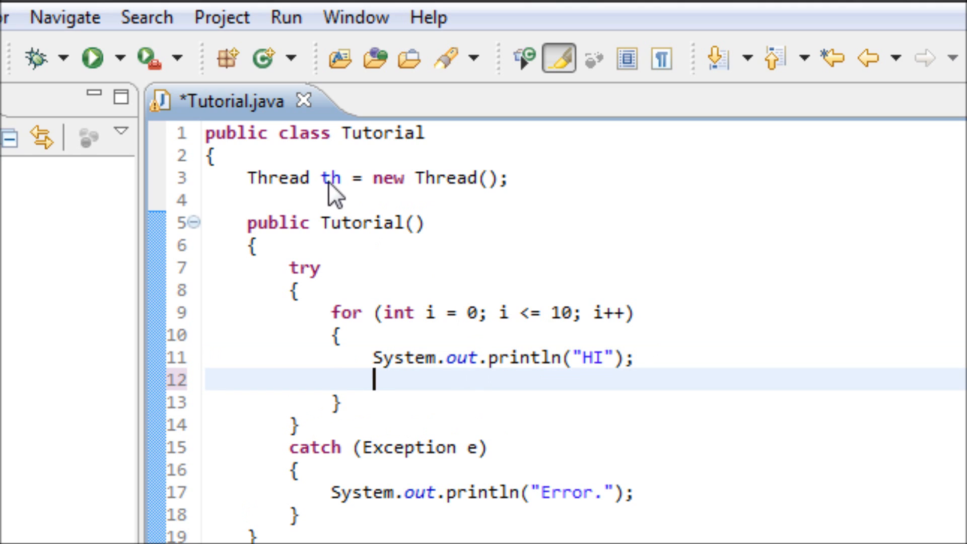
Add th.sleep(1000); on the line after the println in the loop.
{"action": "type", "text": "th"}
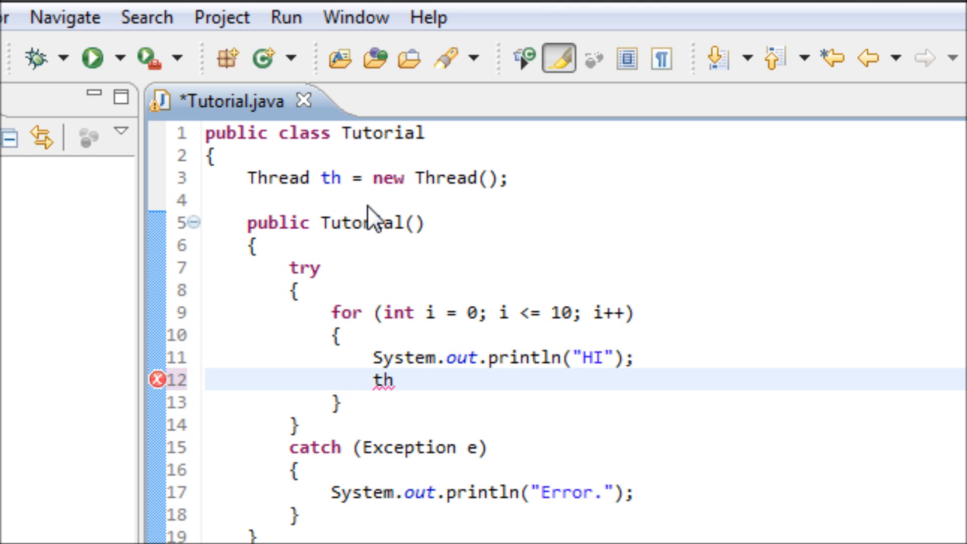
{"action": "type", "text": "."}
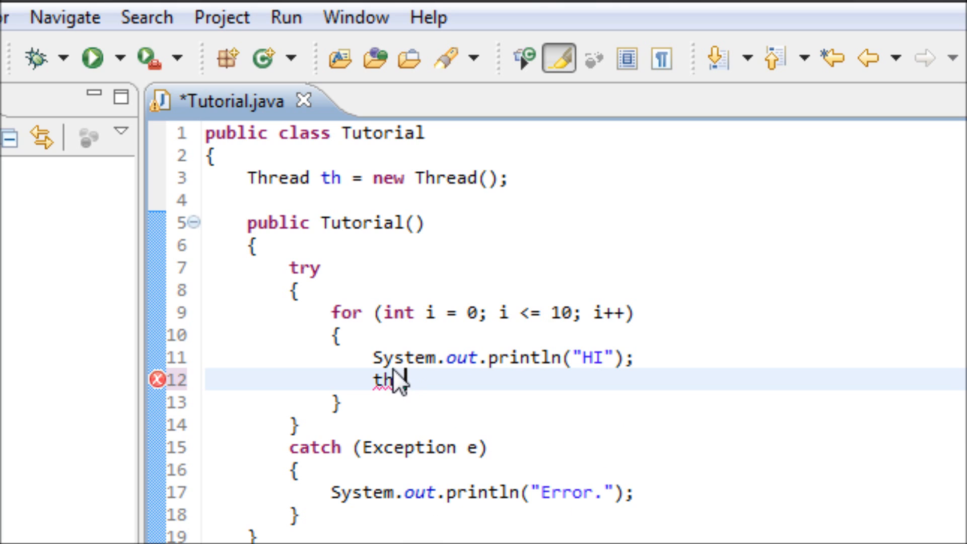
{"action": "type", "text": ".s"}
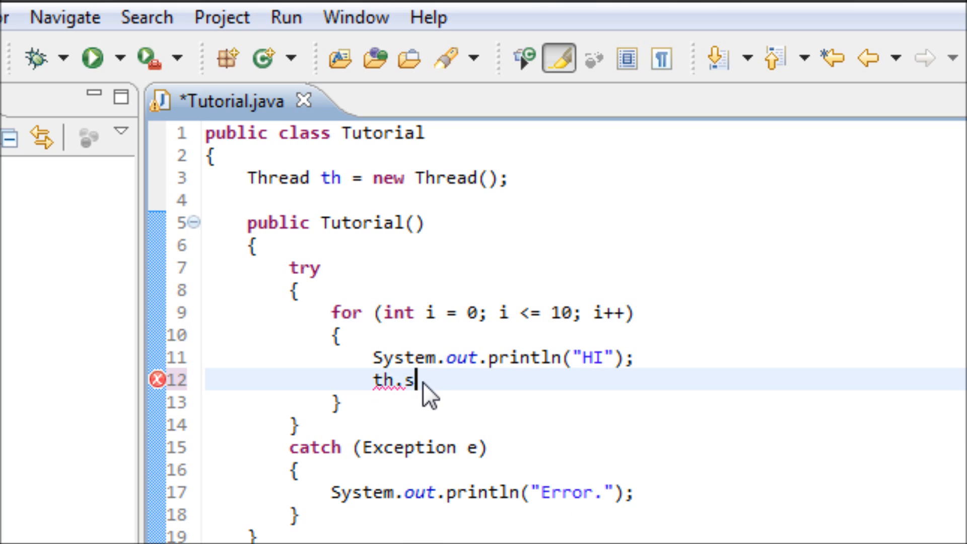
{"action": "type", "text": "leep()"}
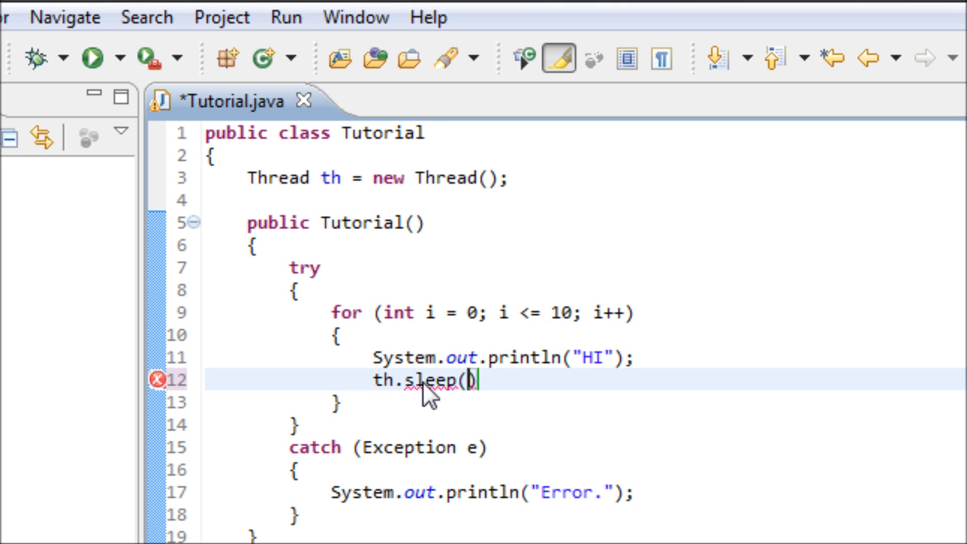
{"action": "type", "text": "1000"}
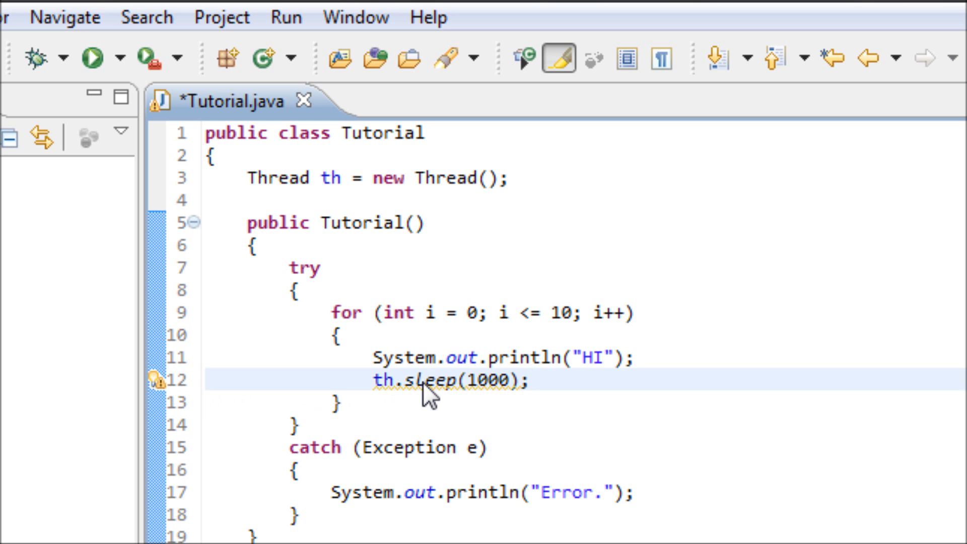
{"action": "mouse_move", "coordinate": [539, 382]}
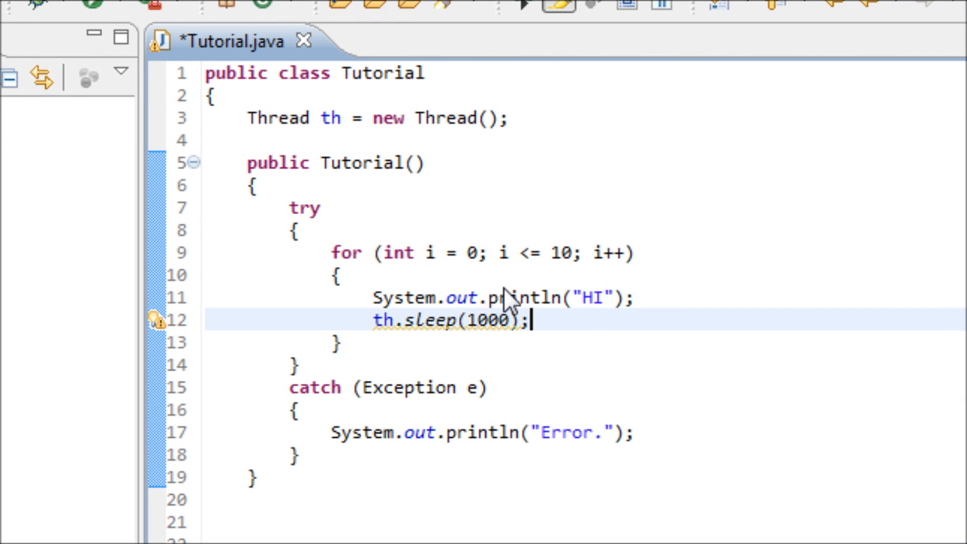
{"action": "mouse_move", "coordinate": [500, 336]}
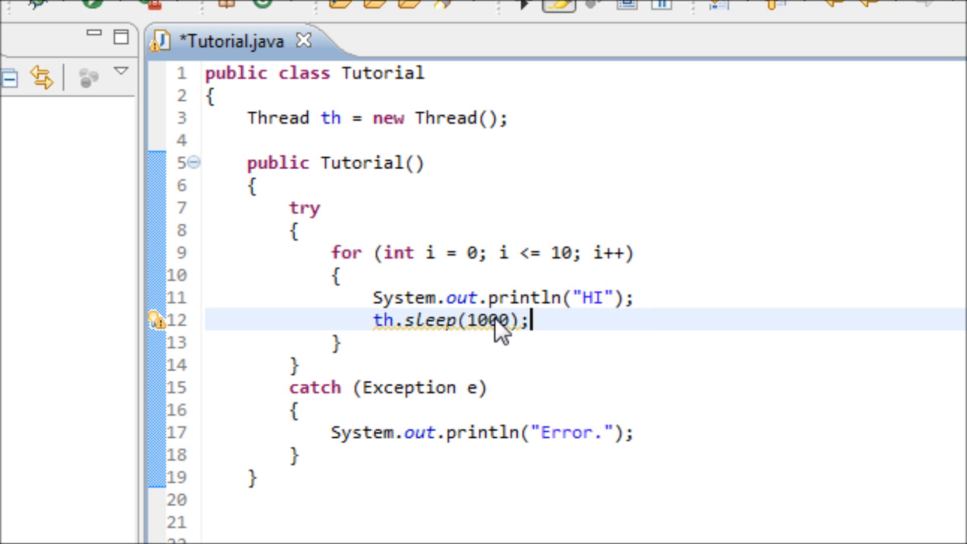
{"action": "mouse_move", "coordinate": [477, 320]}
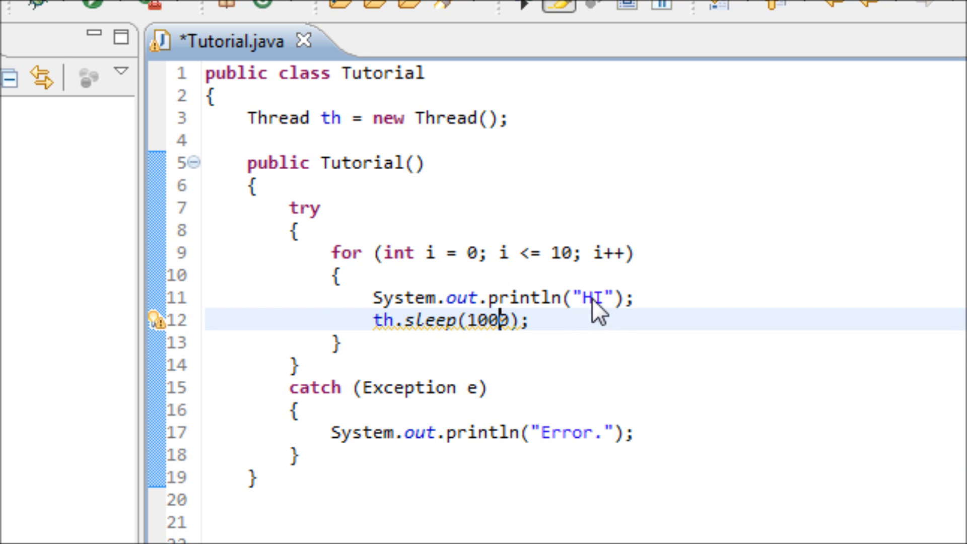
{"action": "mouse_move", "coordinate": [434, 305]}
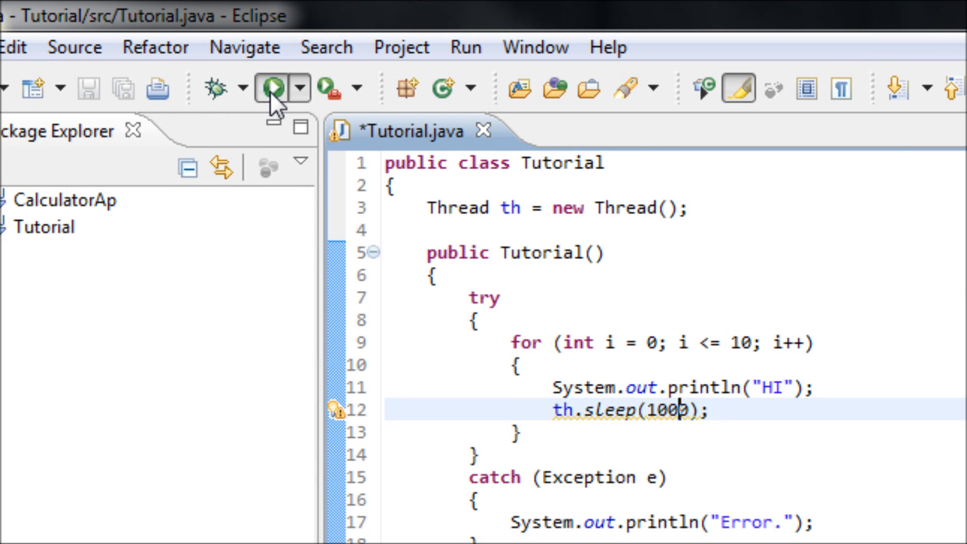
Run Tutorial from the toolbar so the Console prints HI lines.
{"action": "left_click", "coordinate": [266, 86]}
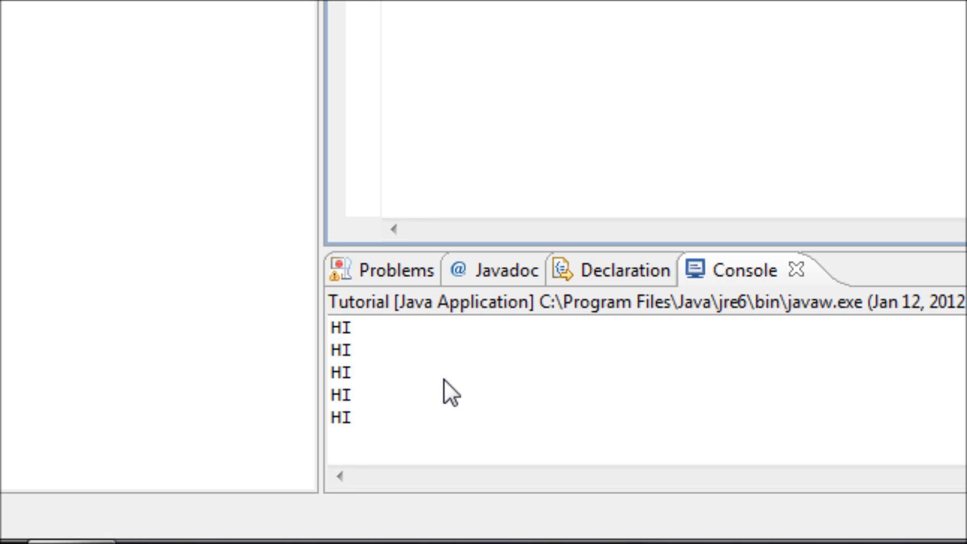
{"action": "mouse_move", "coordinate": [384, 370]}
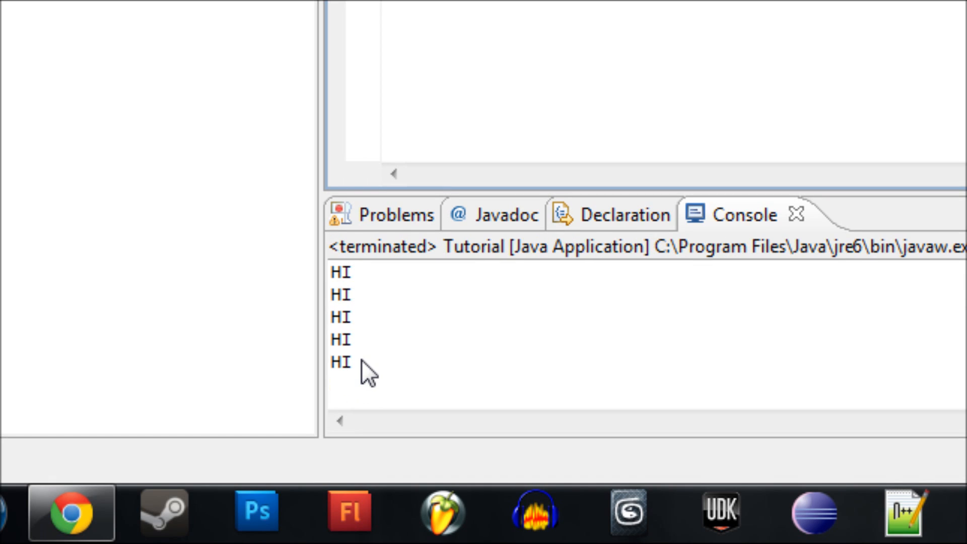
{"action": "mouse_move", "coordinate": [423, 360]}
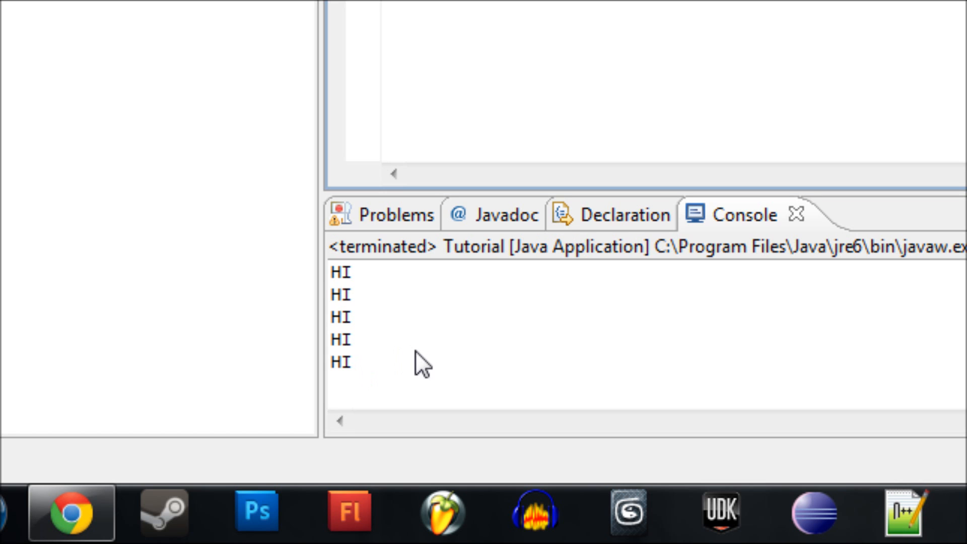
{"action": "mouse_move", "coordinate": [440, 352]}
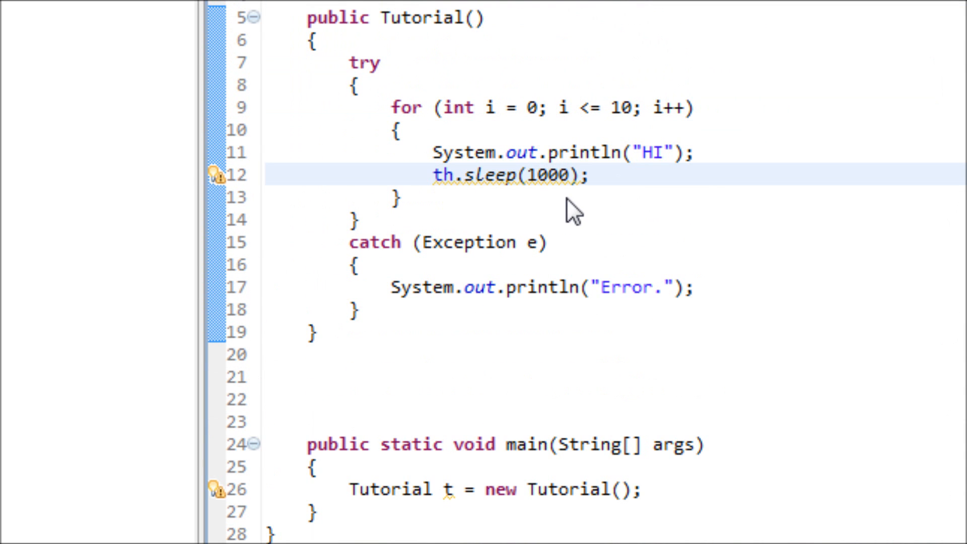
{"action": "mouse_move", "coordinate": [564, 195]}
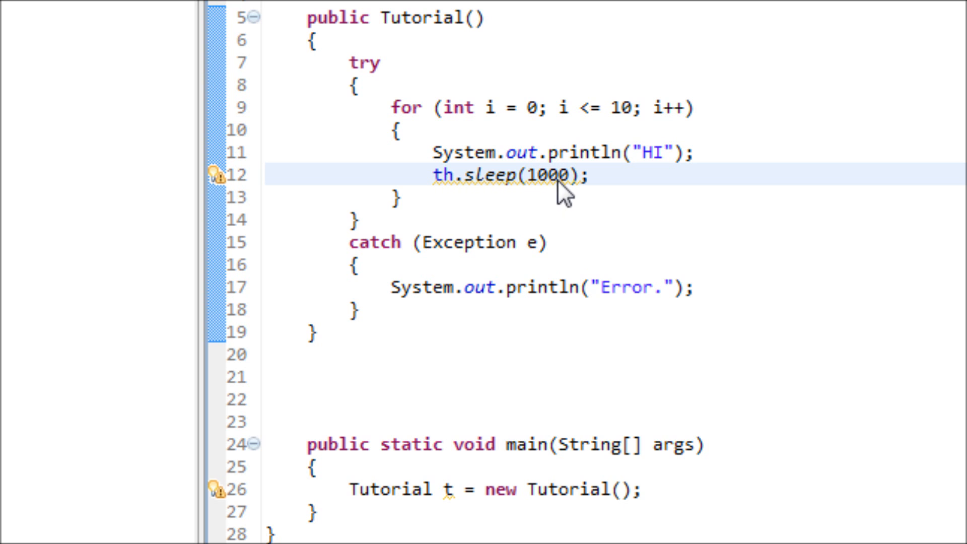